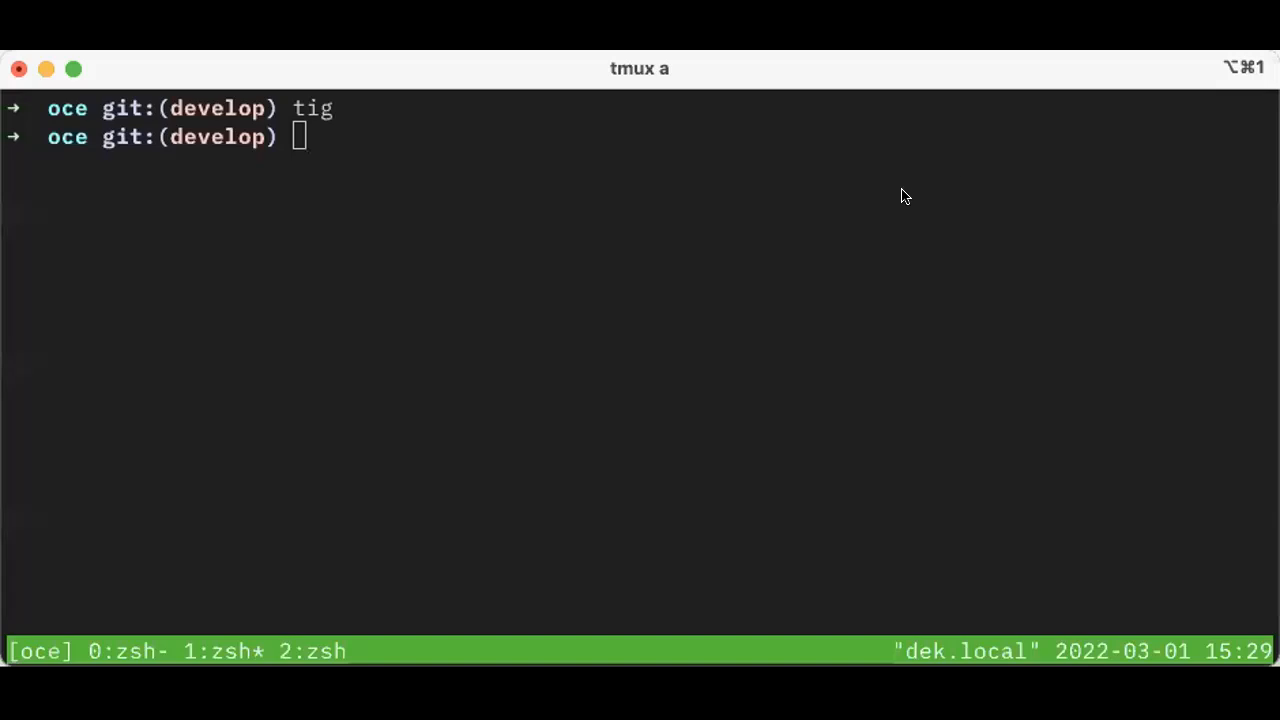
pyautogui.moveTo(757, 193)
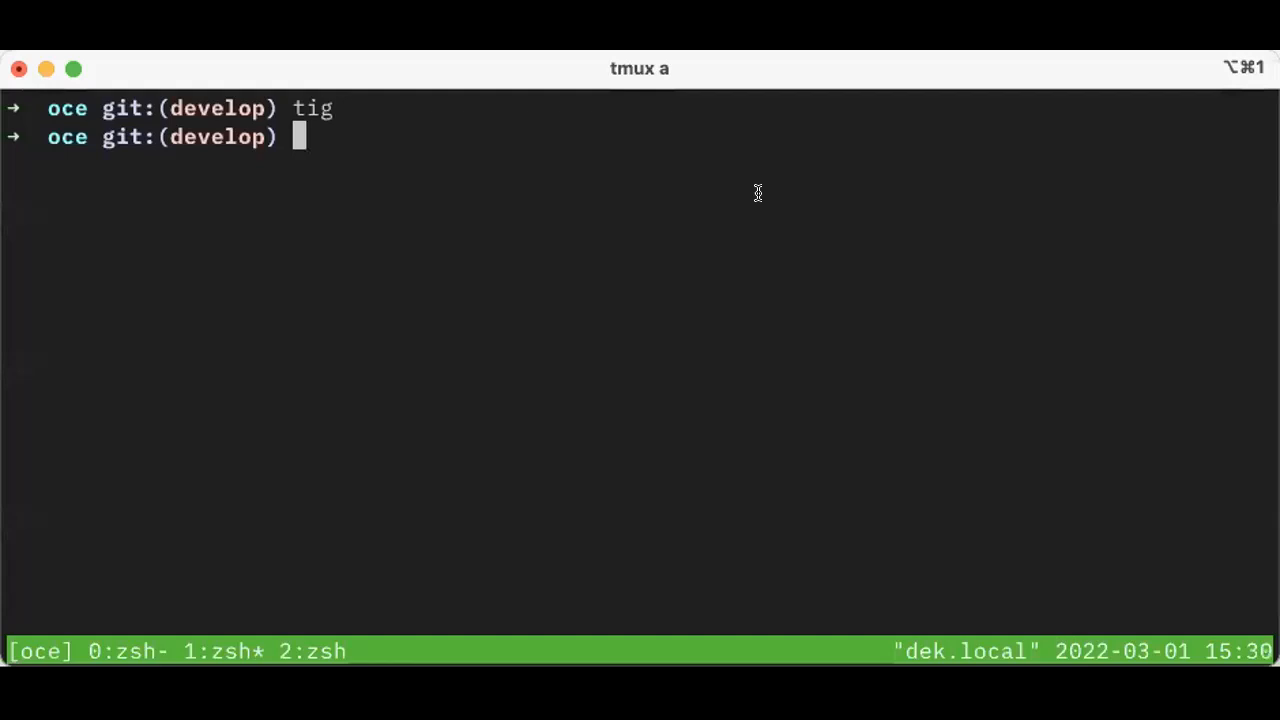
# Step: Clear the terminal and enter the tig command at the zsh prompt
pyautogui.write('git')
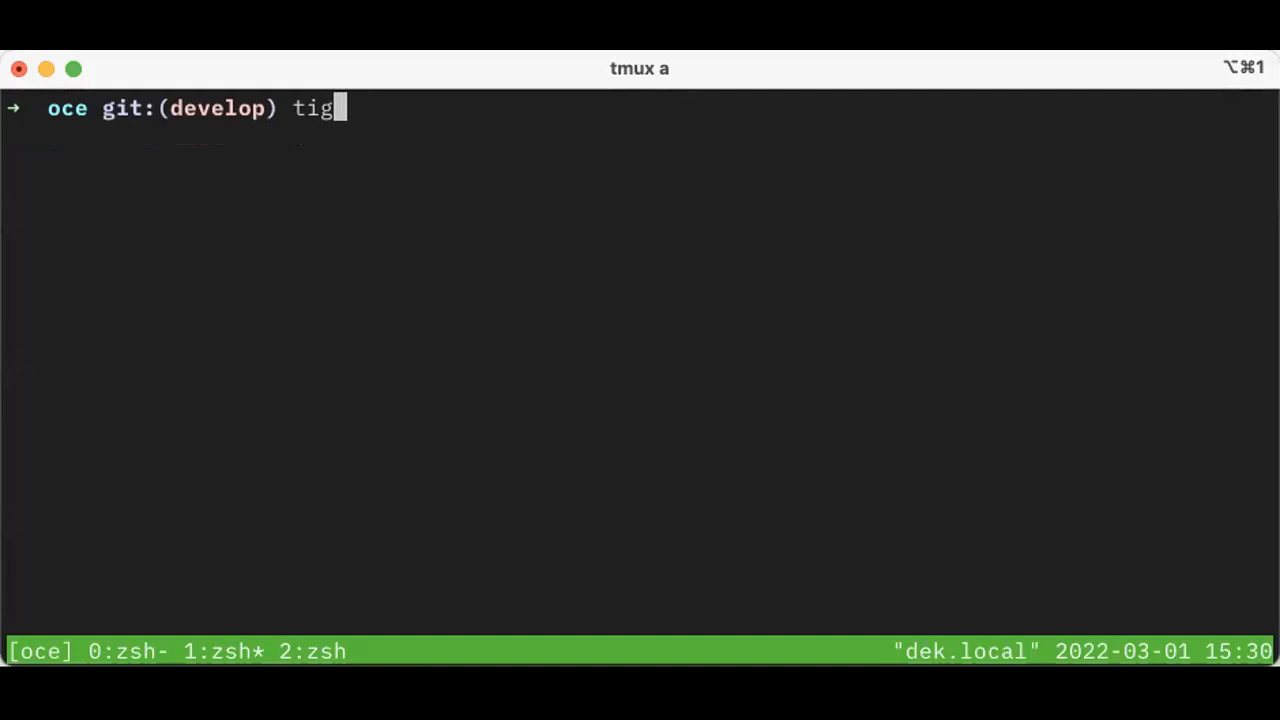
pyautogui.press('Return')
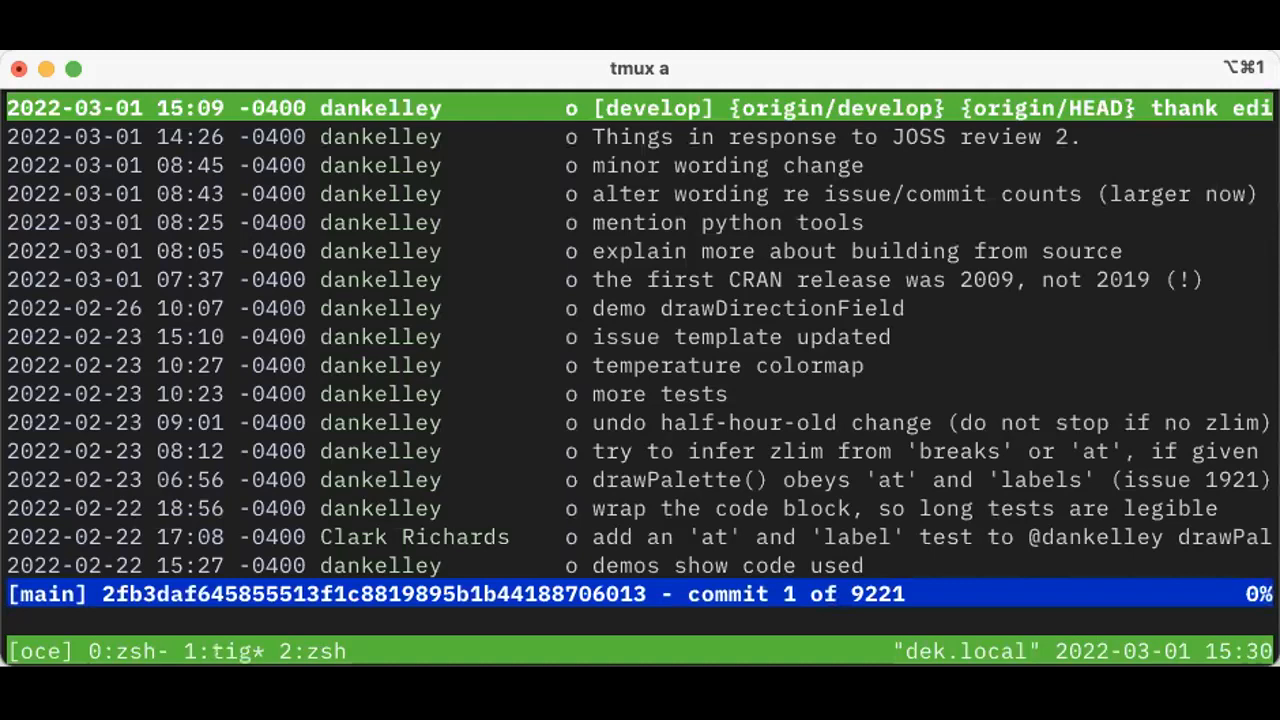
pyautogui.press('q')
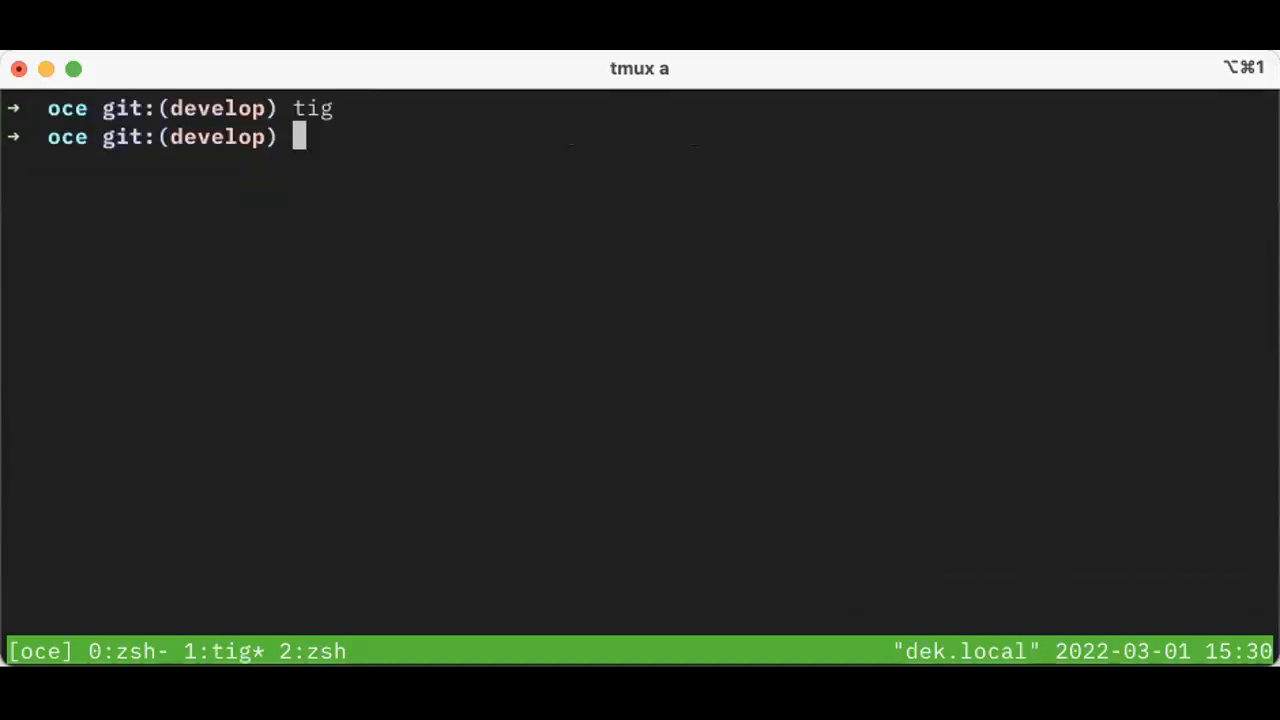
pyautogui.press('Return')
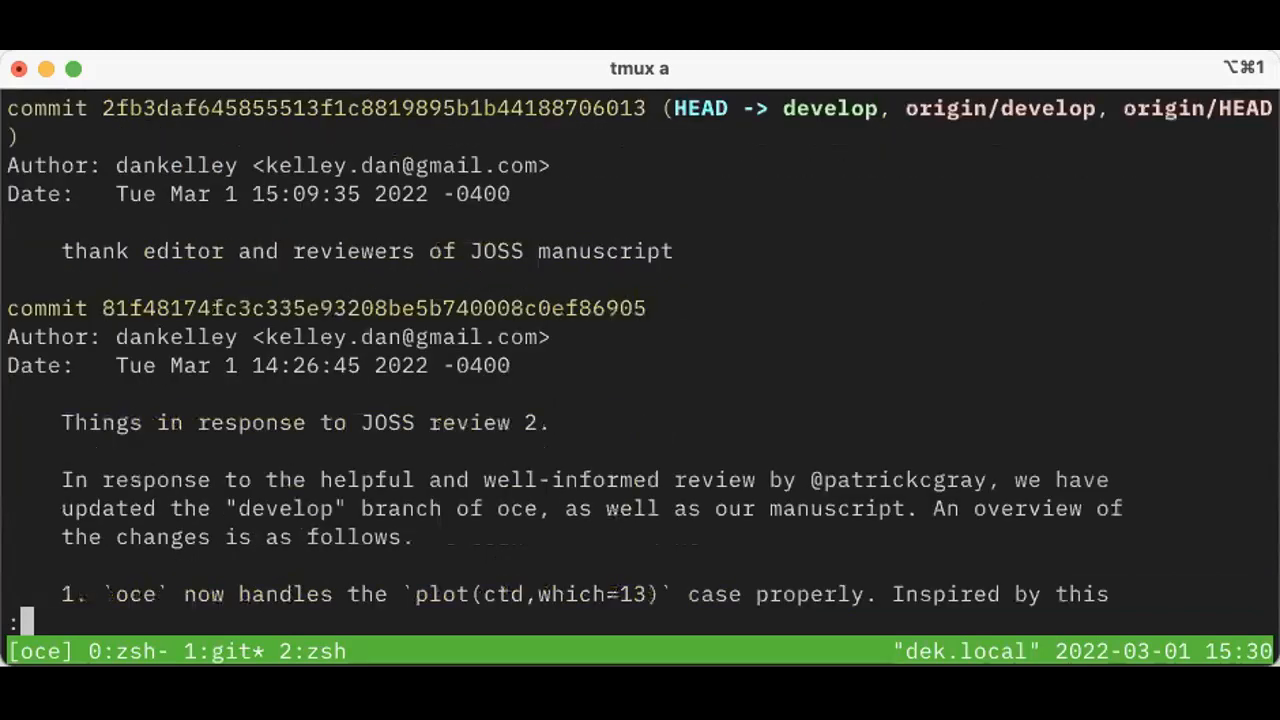
pyautogui.scroll(-3)
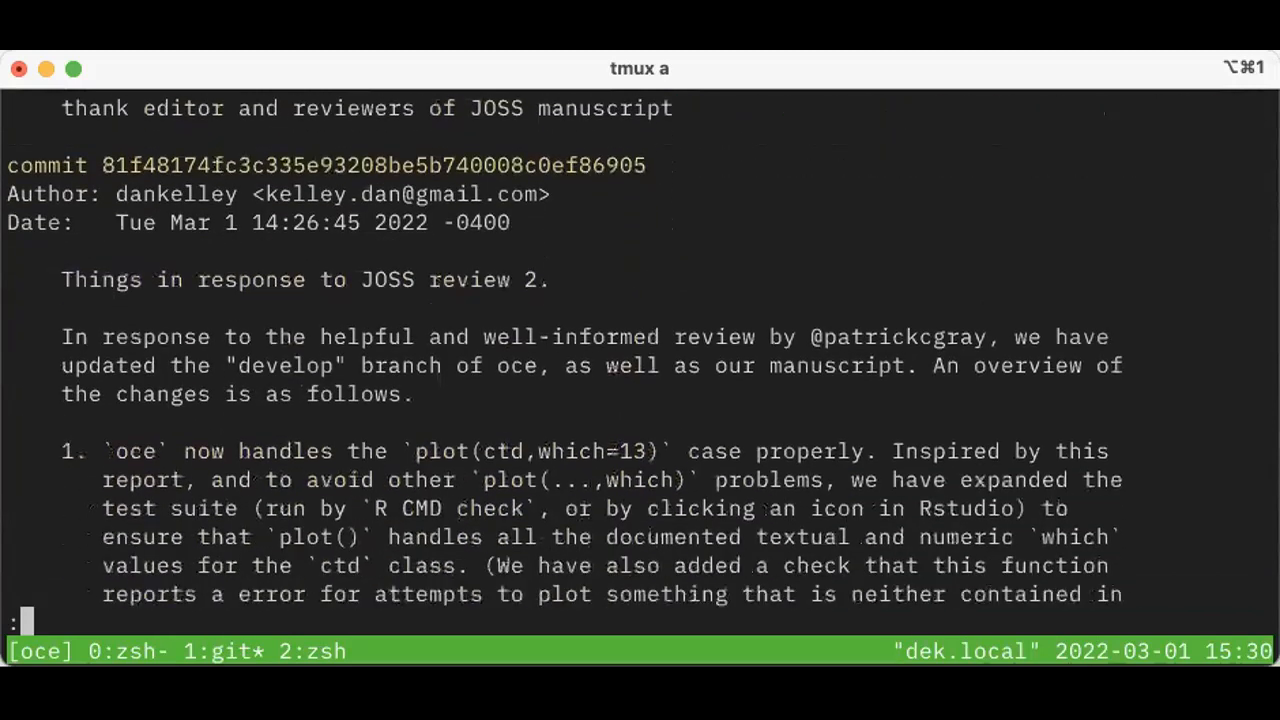
pyautogui.scroll(-3)
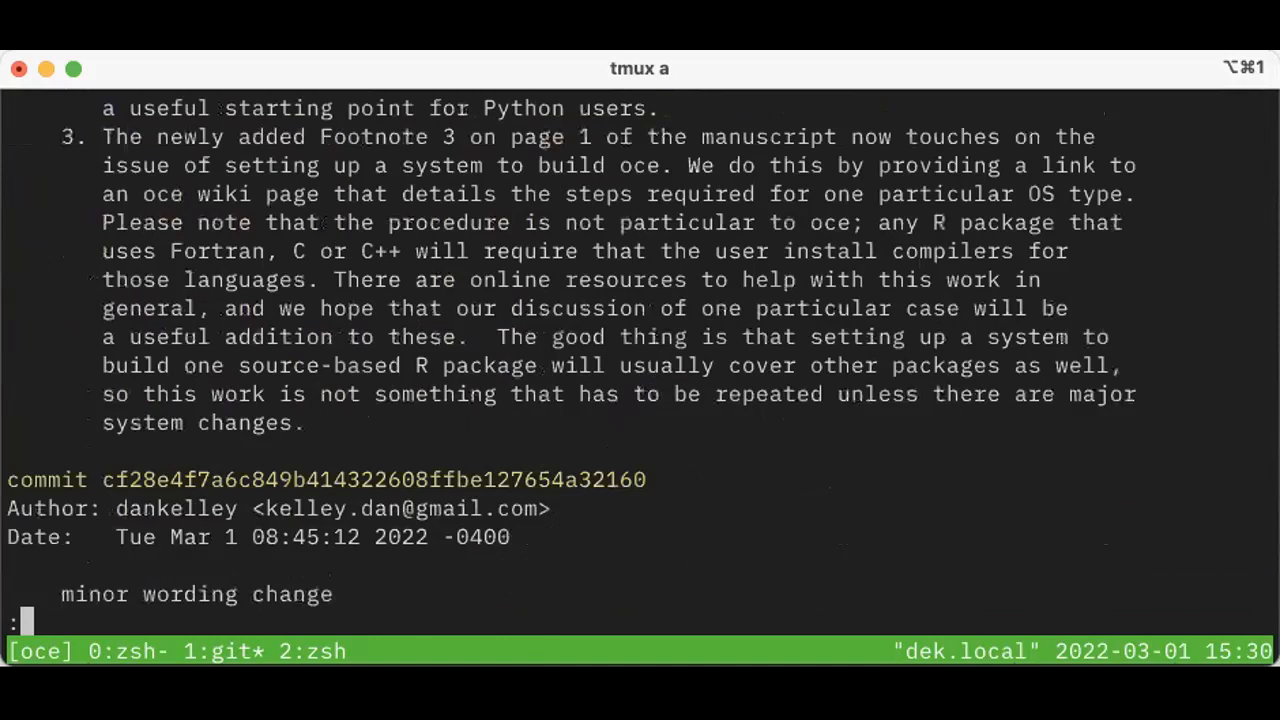
pyautogui.scroll(-3)
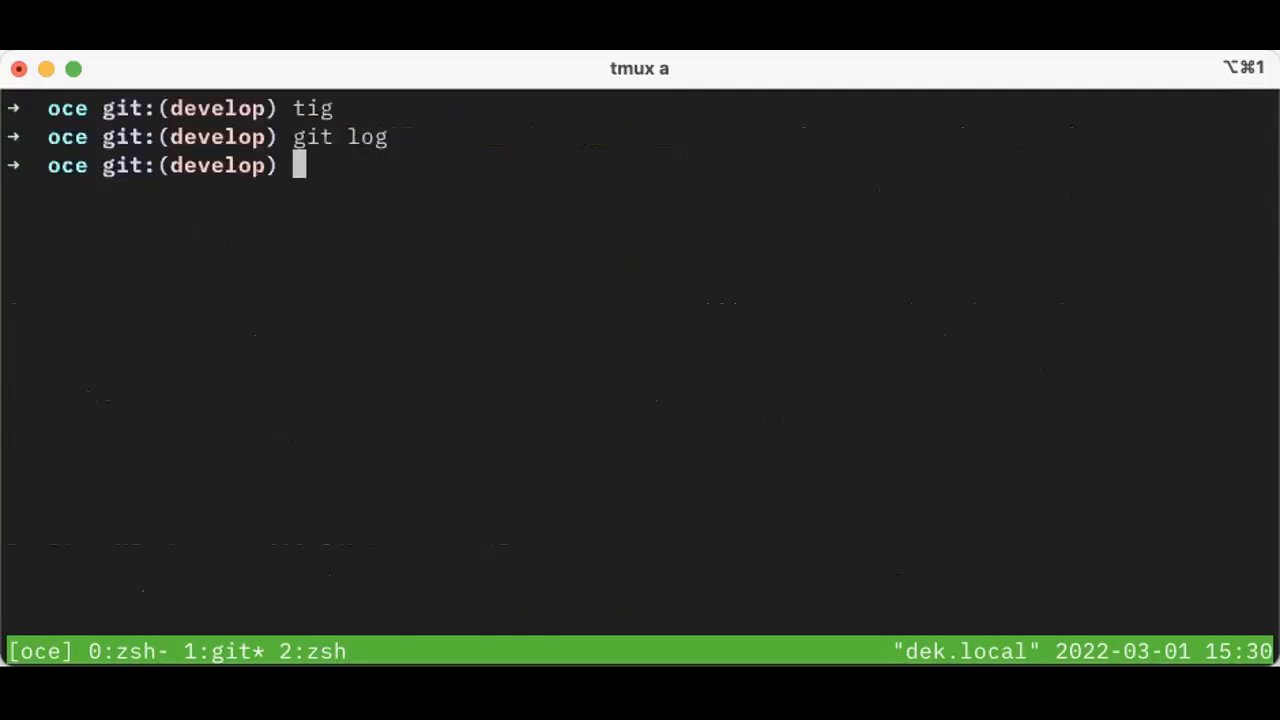
# Step: Relaunch tig and read the newest commit's inst/joss/paper.md diff to the end
pyautogui.press('Return')
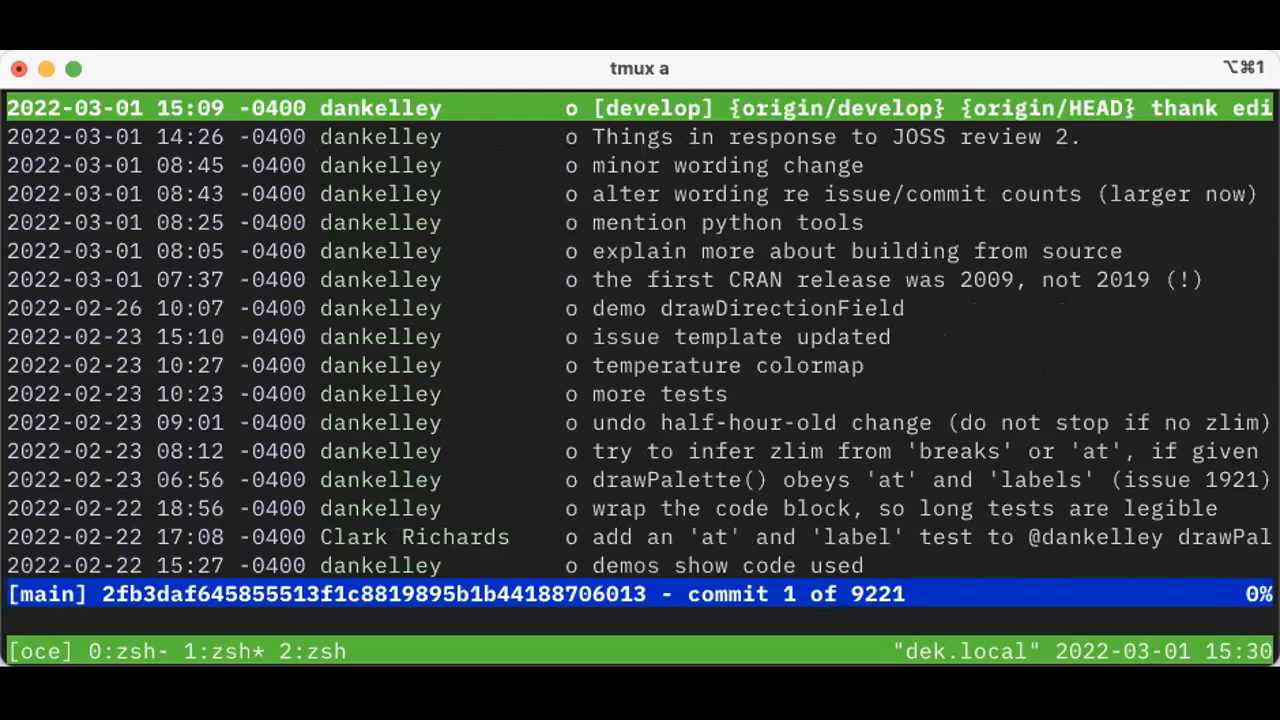
pyautogui.press('Return')
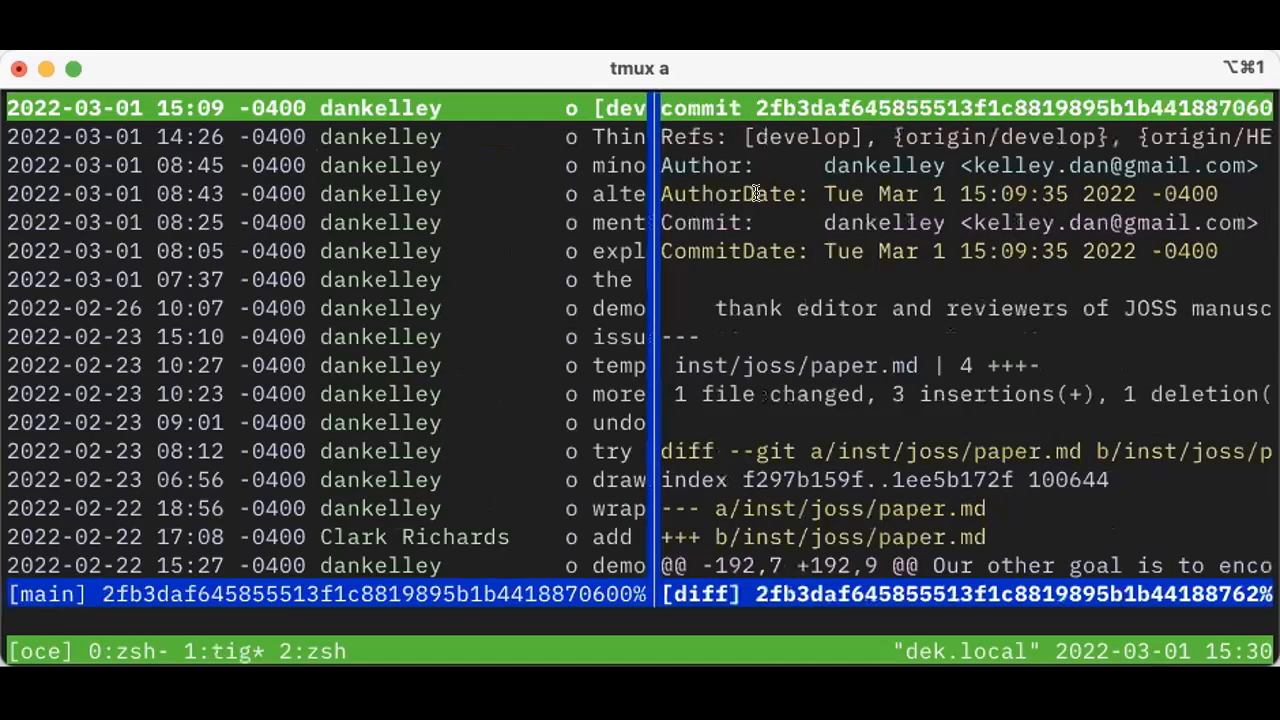
pyautogui.moveTo(790, 166)
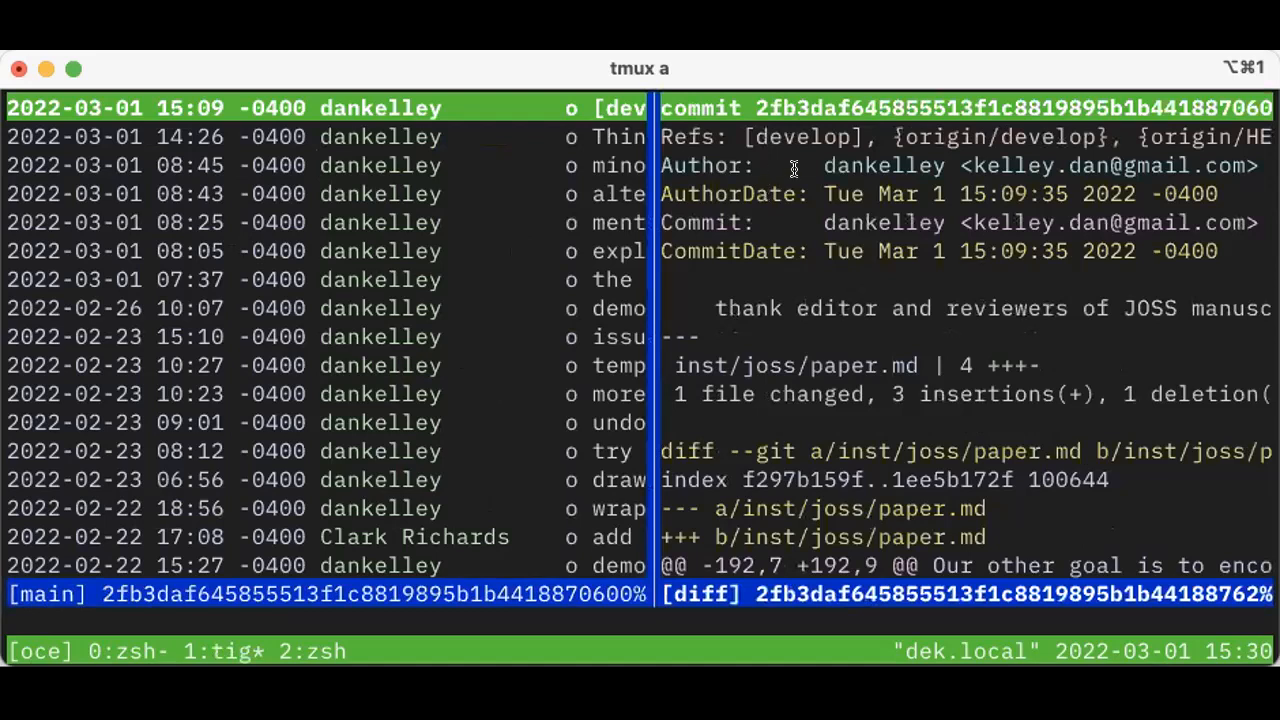
pyautogui.moveTo(857, 103)
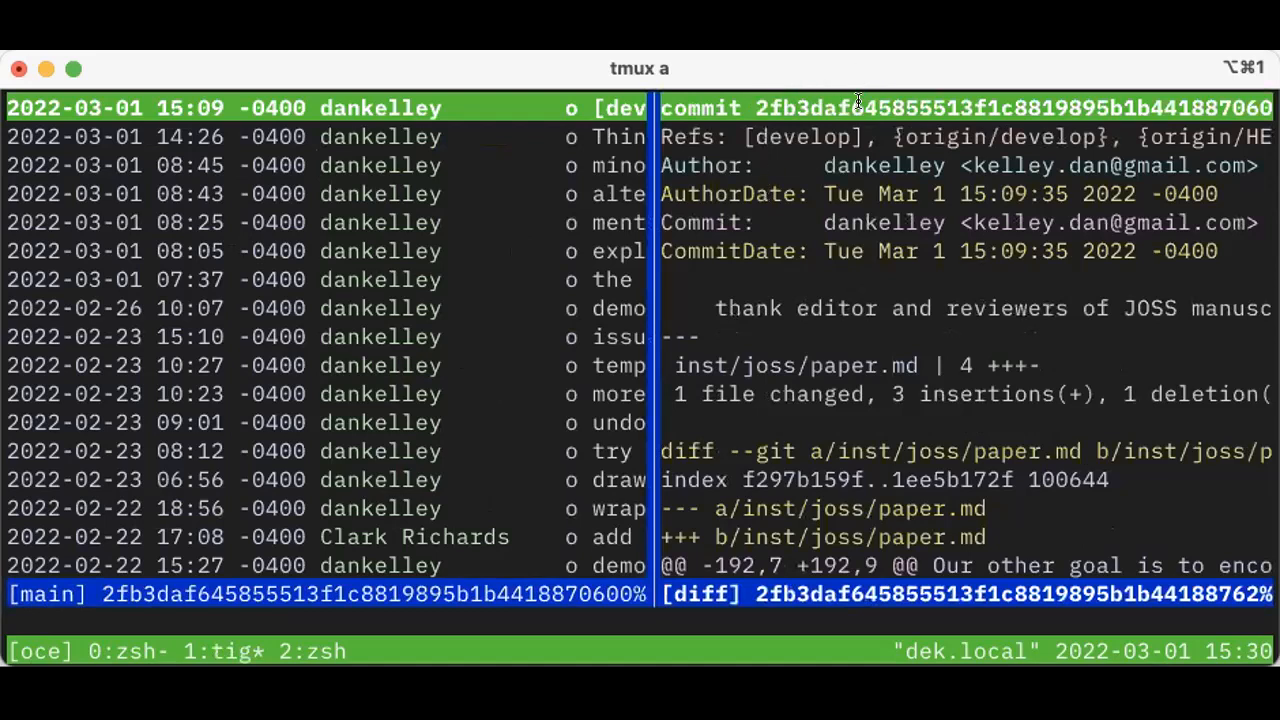
pyautogui.moveTo(865, 262)
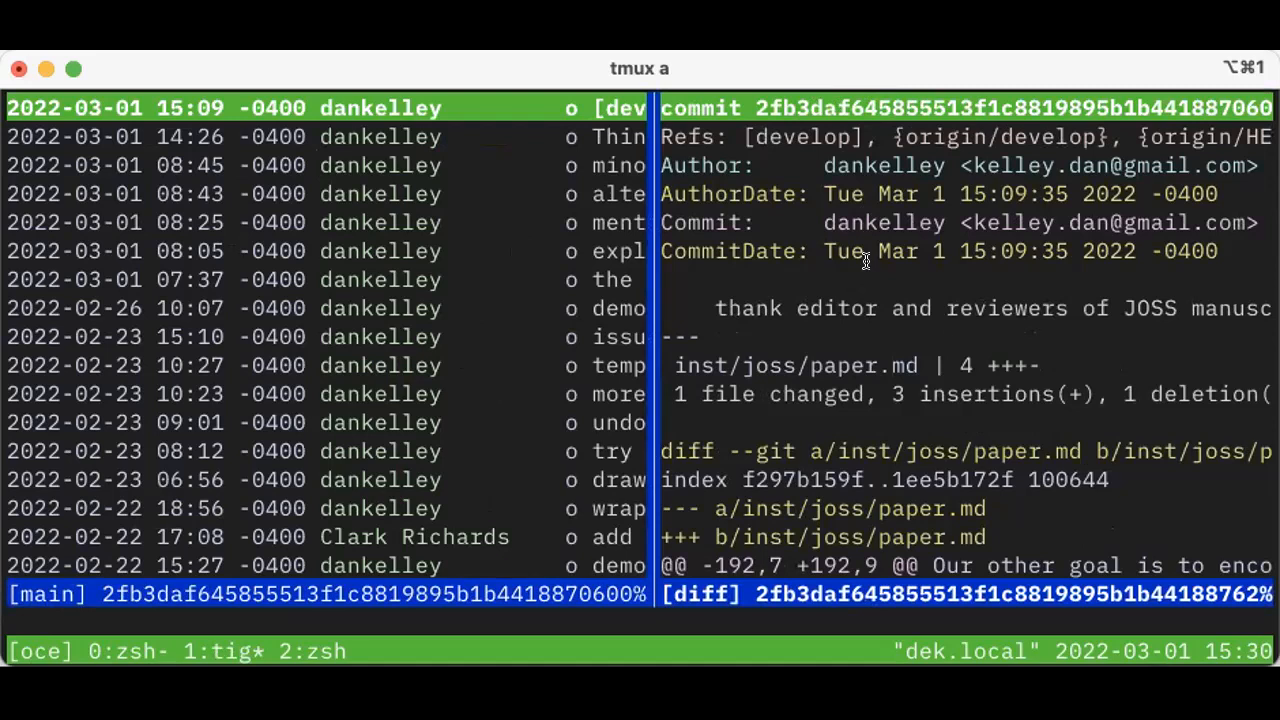
pyautogui.scroll(-3)
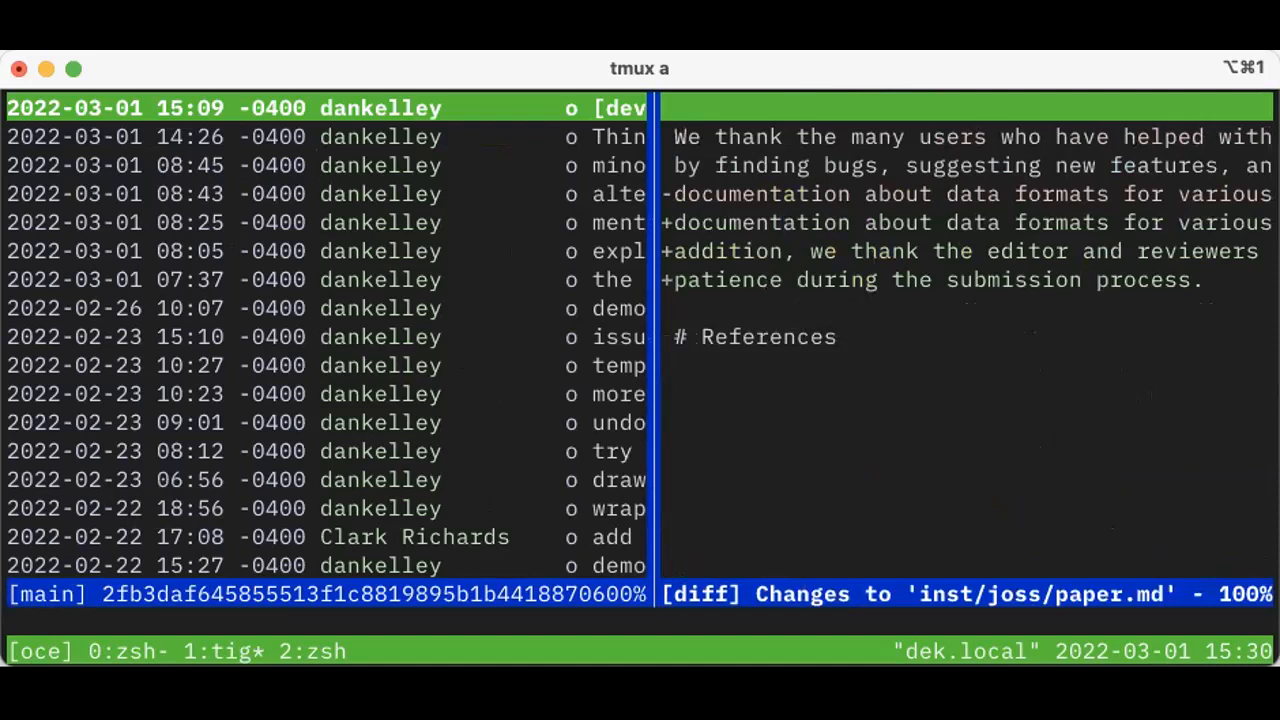
# Step: Open and scroll the diff of "Things in response to JOSS review 2."
pyautogui.press('Down')
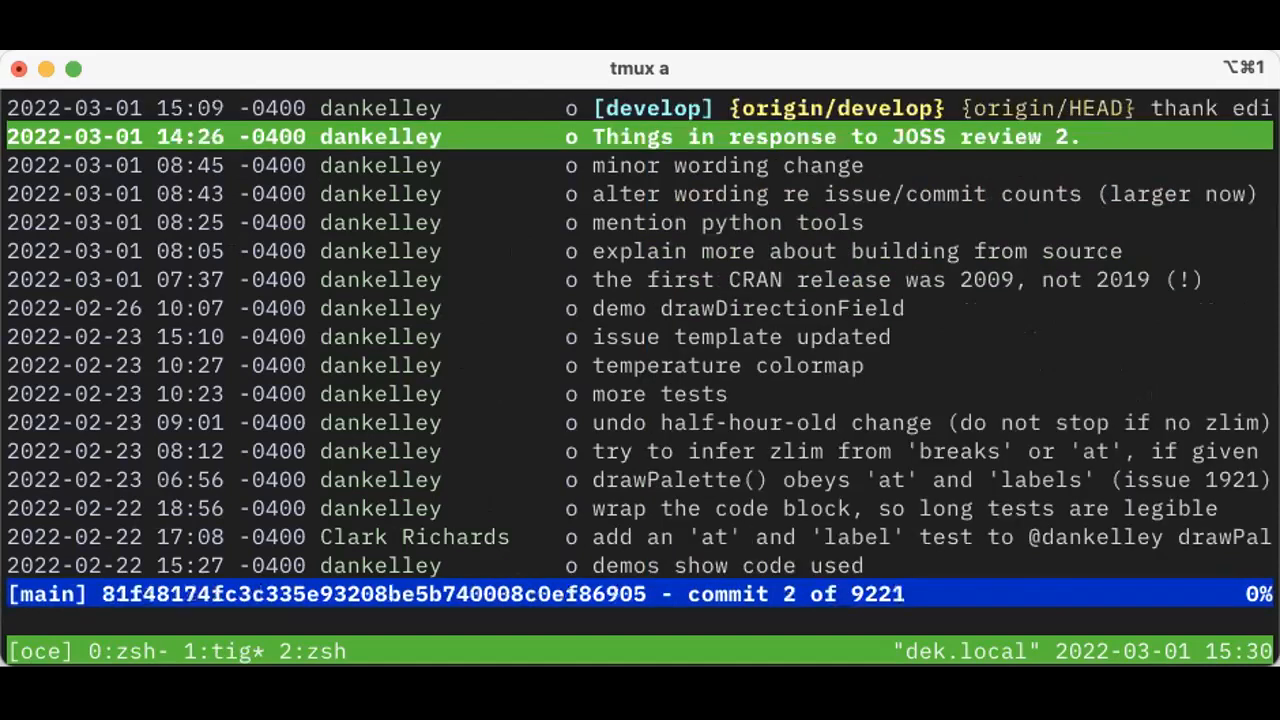
pyautogui.press('Return')
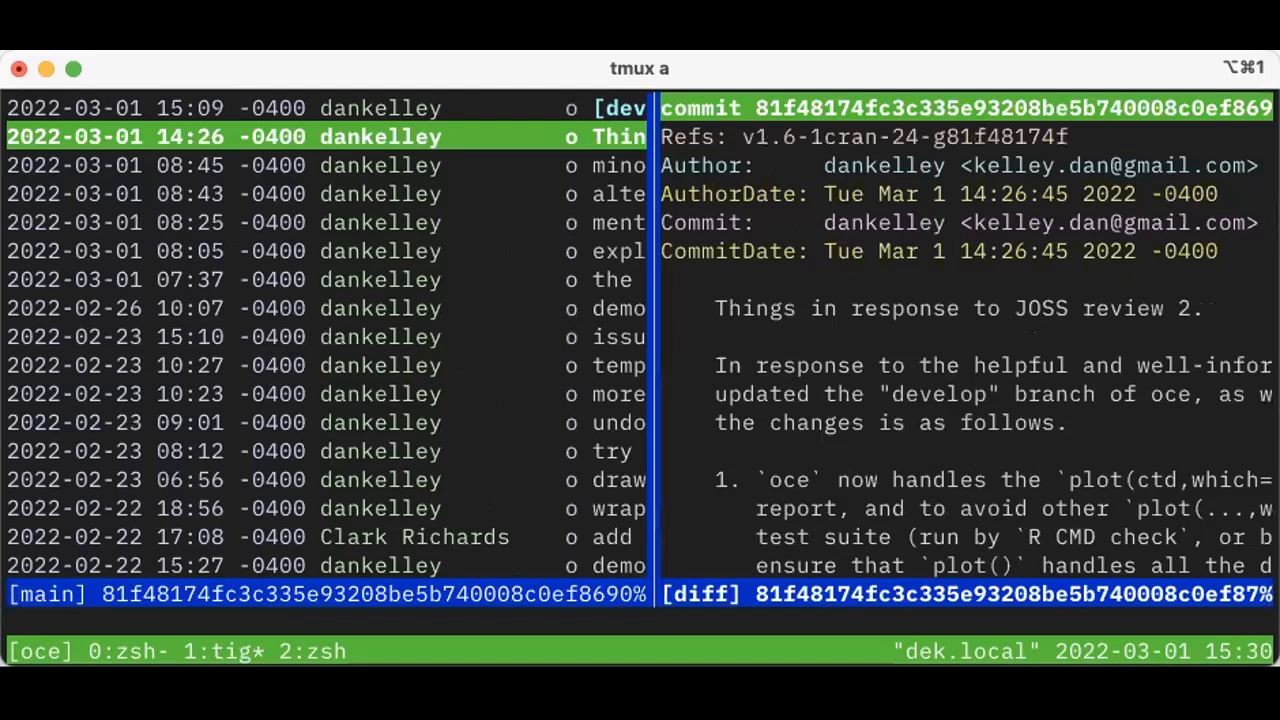
pyautogui.scroll(-3)
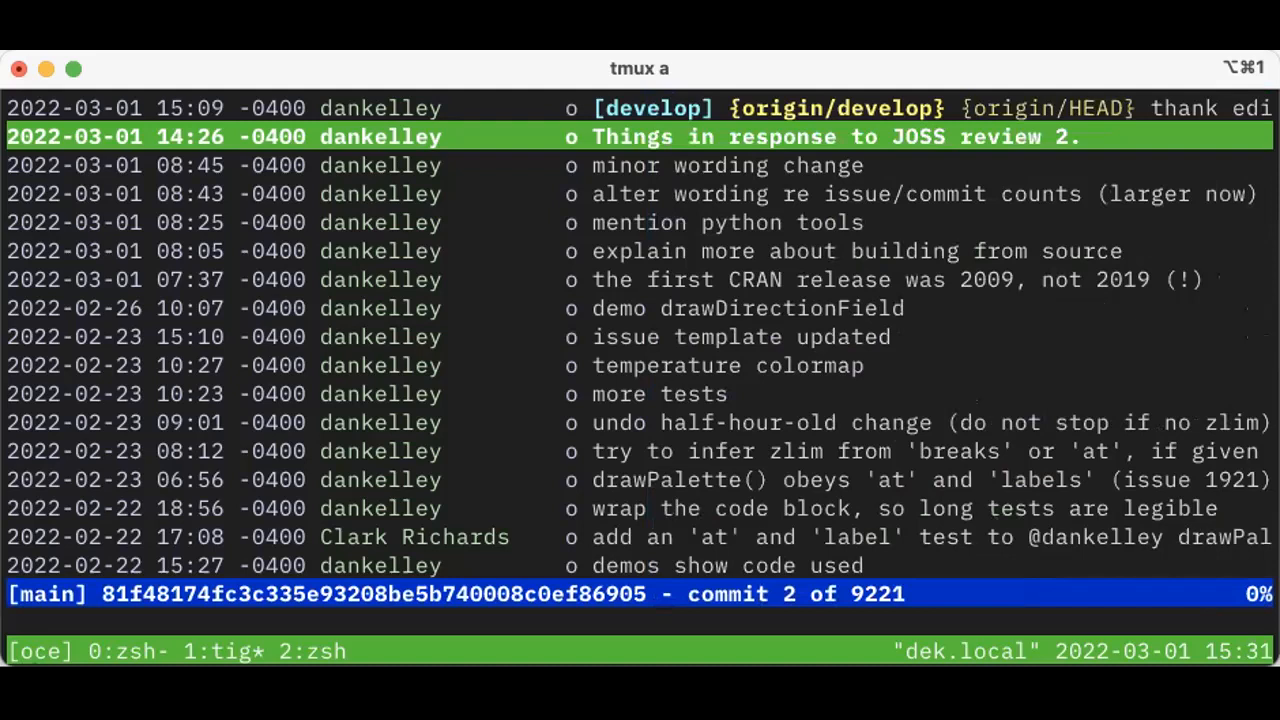
# Step: Select the newest commit, then move down to the fifth commit, "mention python tools"
pyautogui.press('Up')
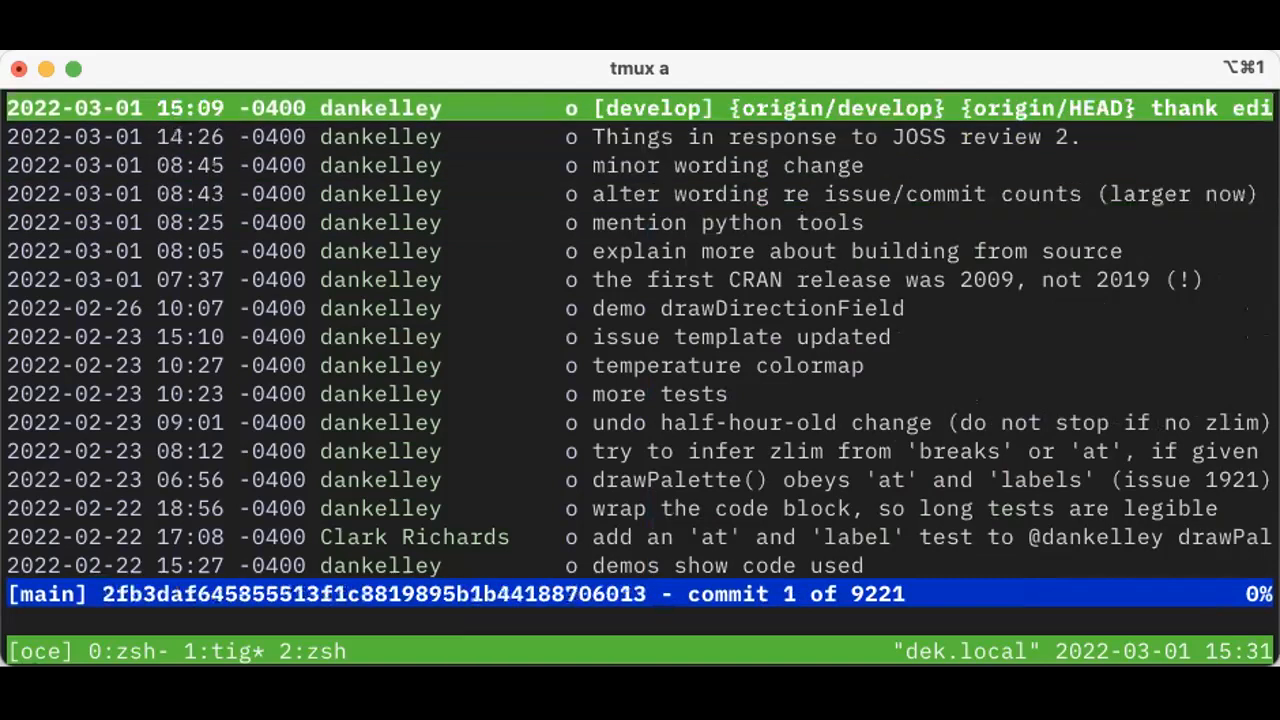
pyautogui.press('Down')
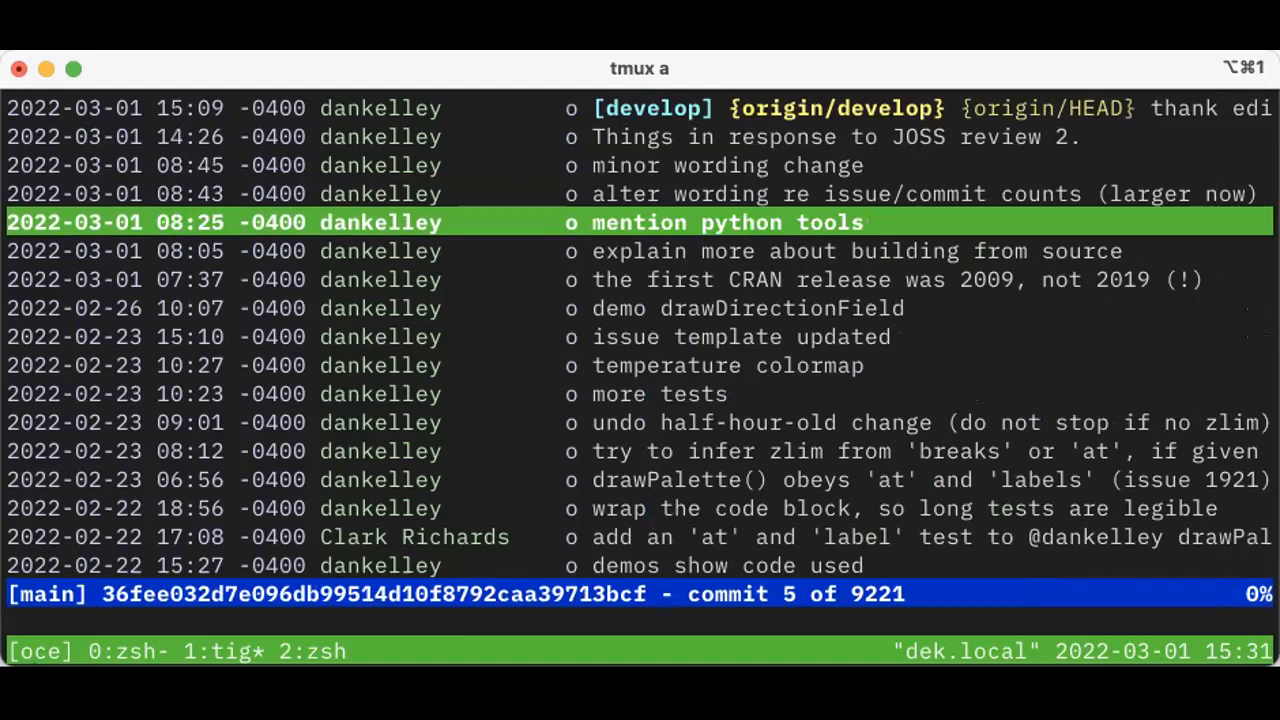
pyautogui.press('h')
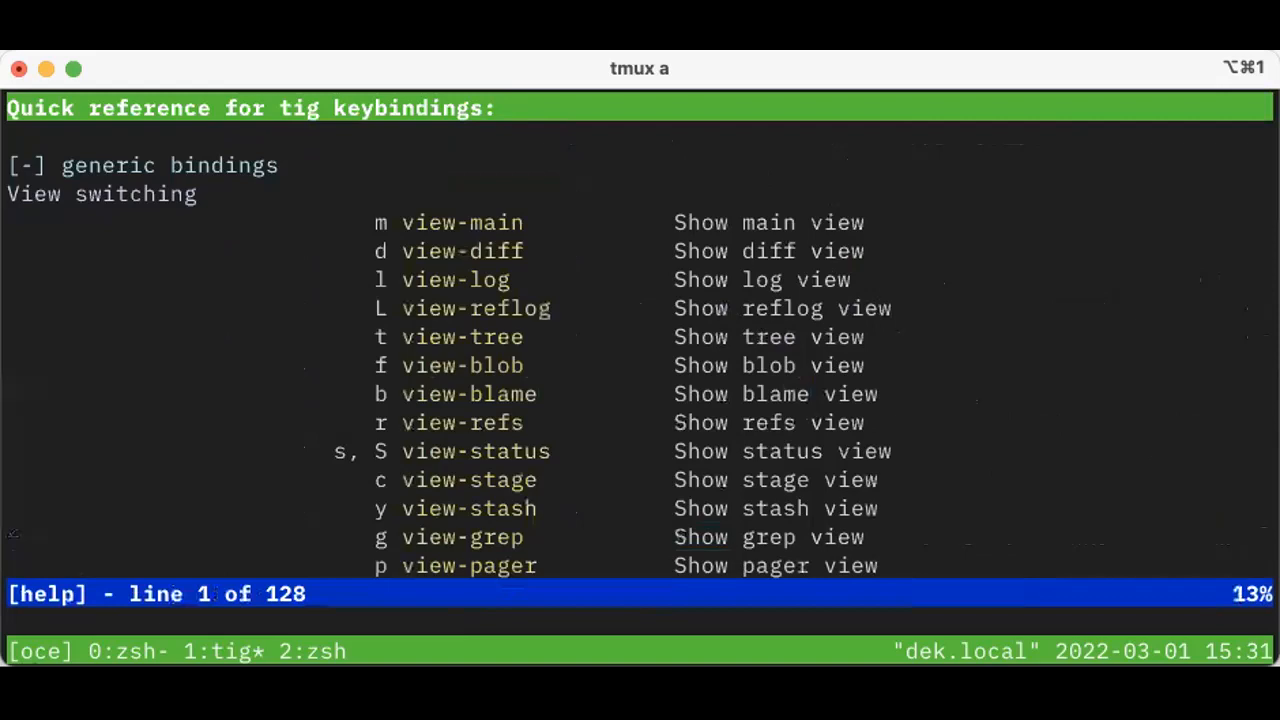
pyautogui.scroll(-3)
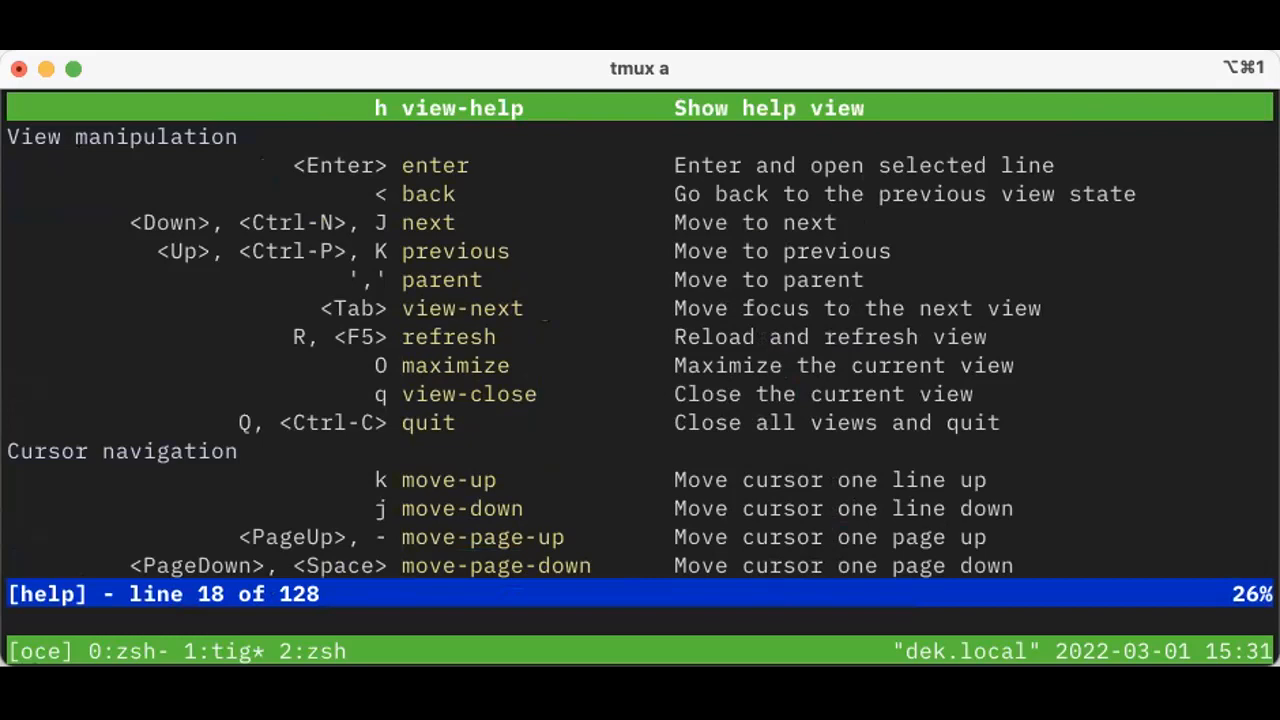
pyautogui.moveTo(572, 211)
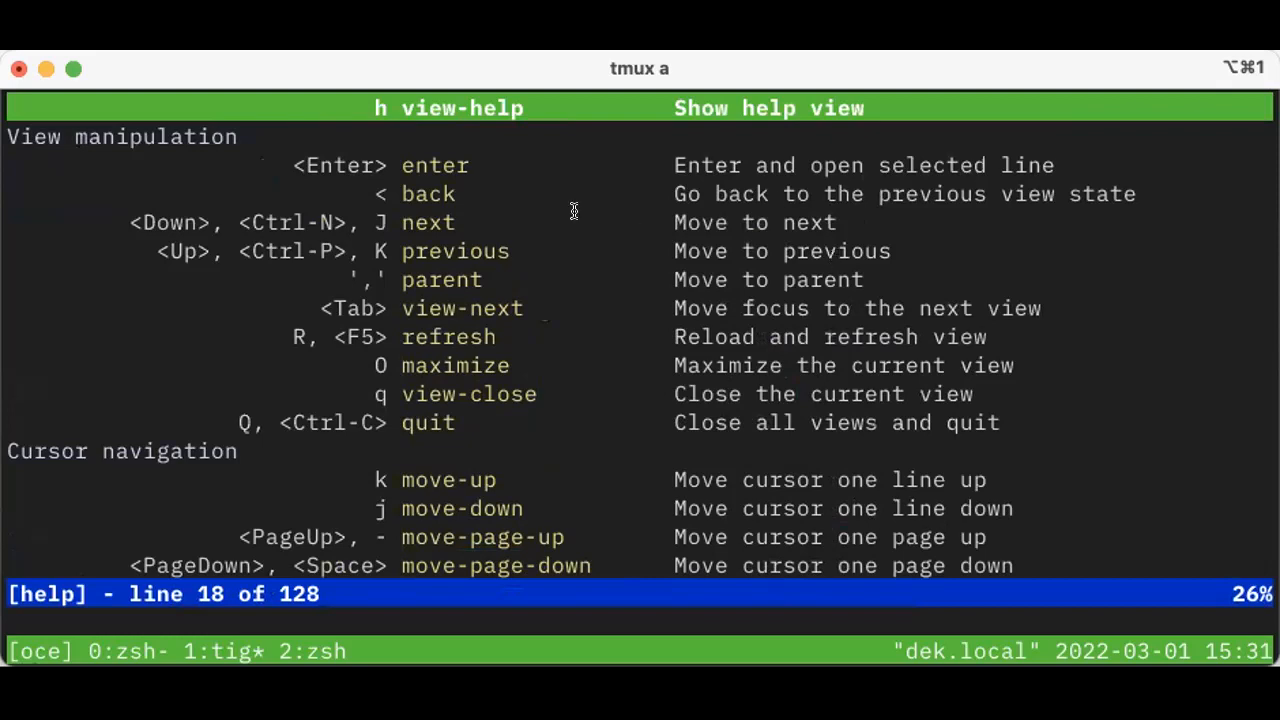
pyautogui.moveTo(562, 258)
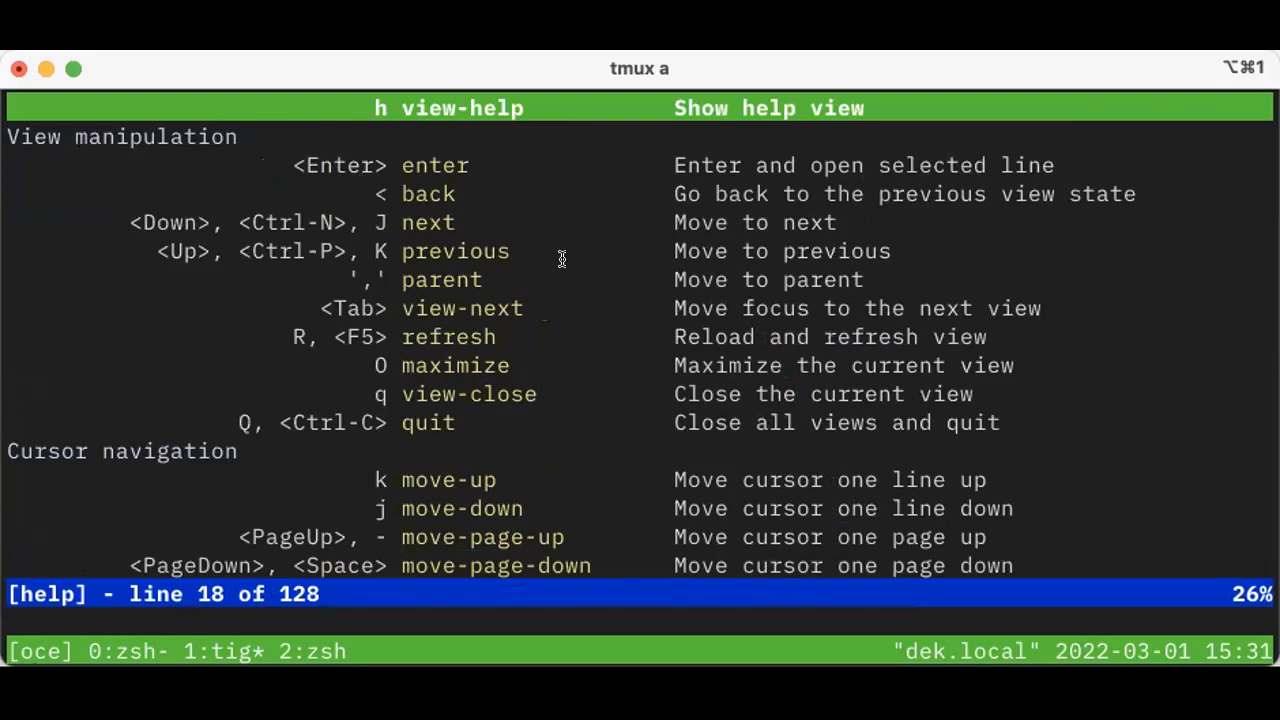
pyautogui.scroll(-3)
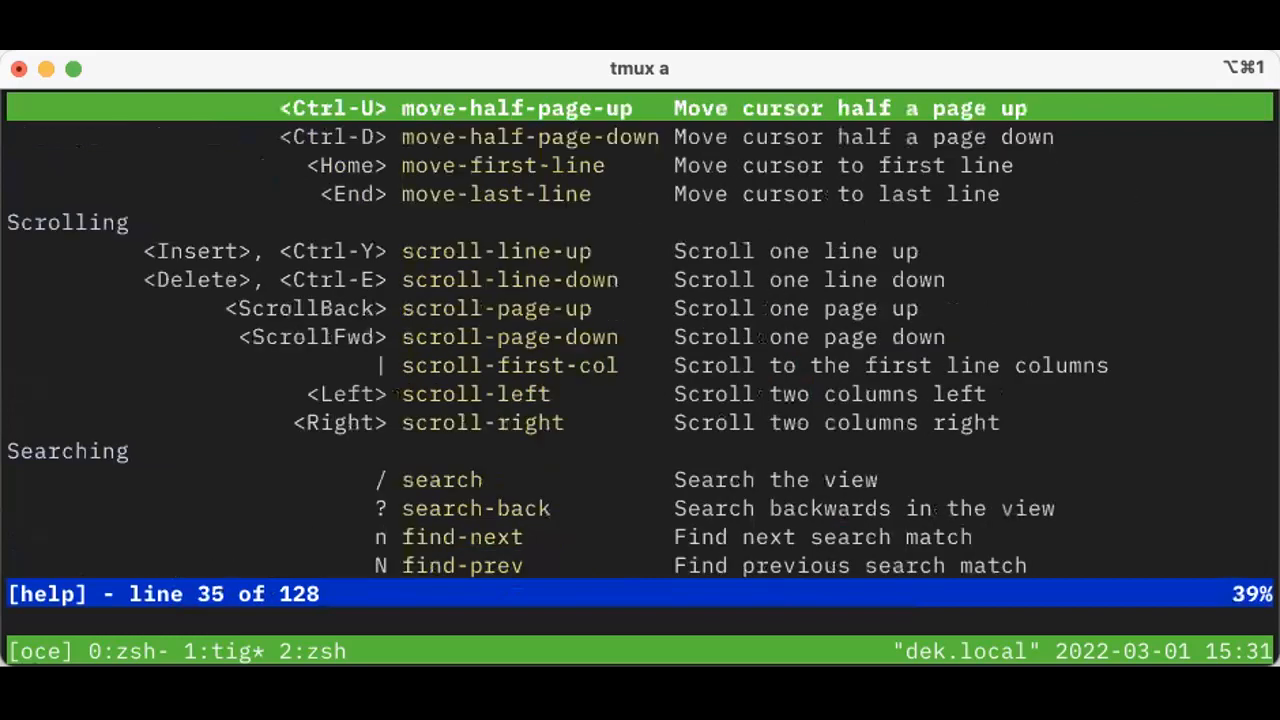
pyautogui.press('q')
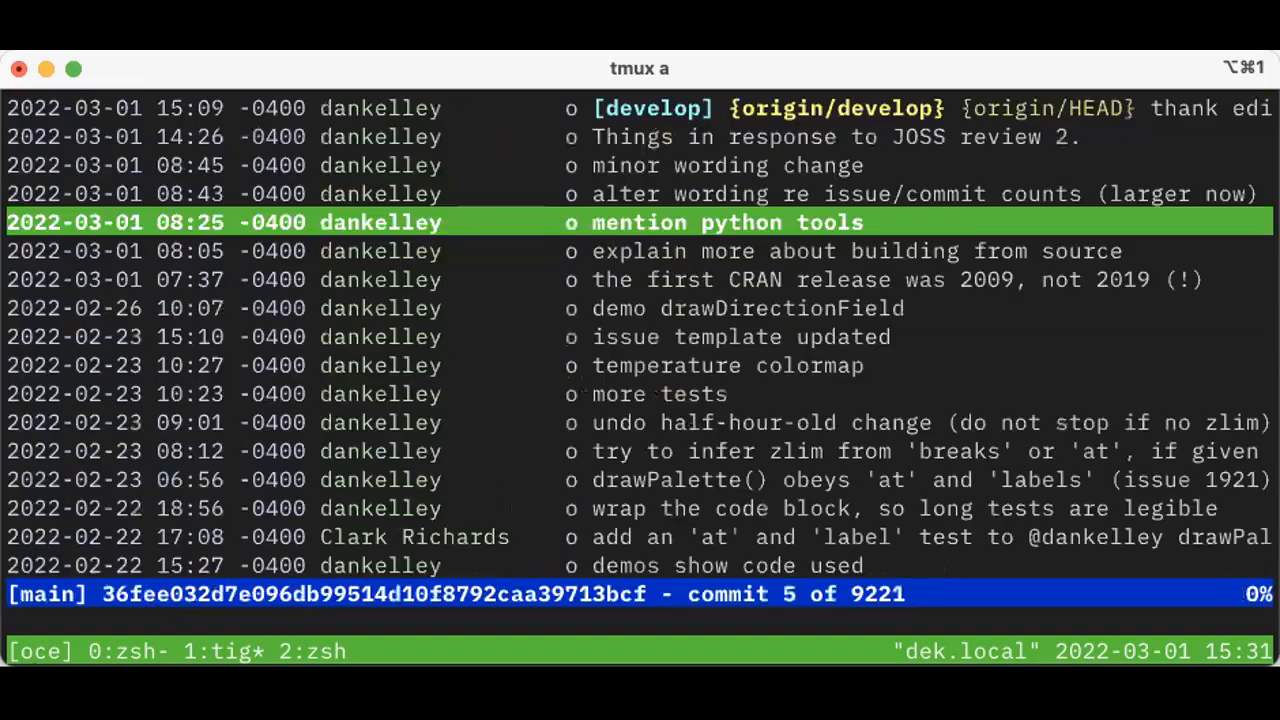